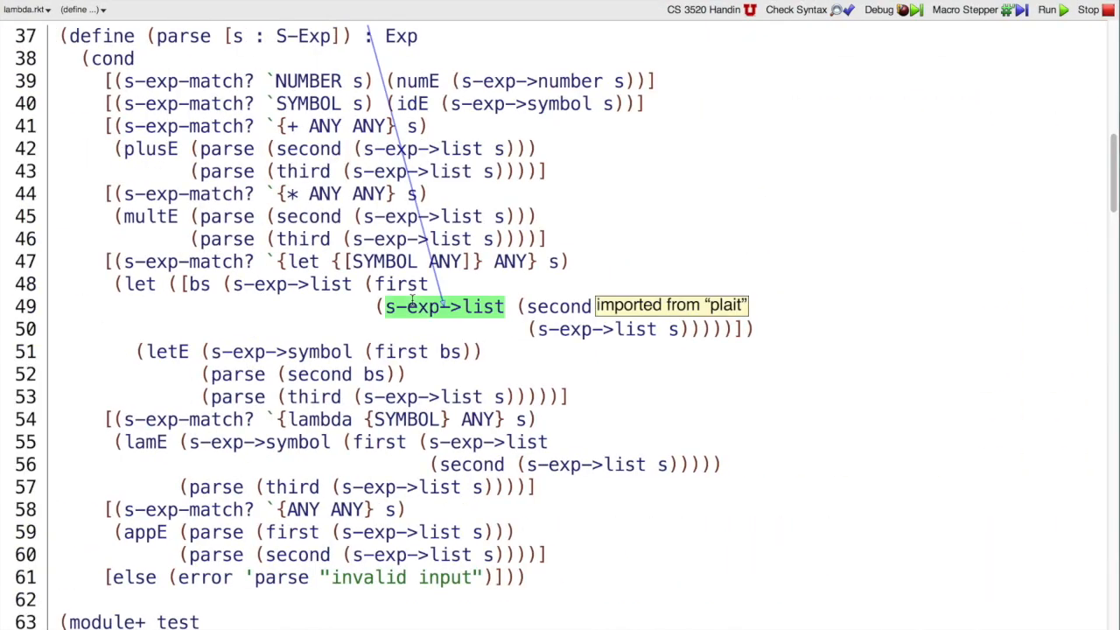
pyautogui.moveTo(319, 419)
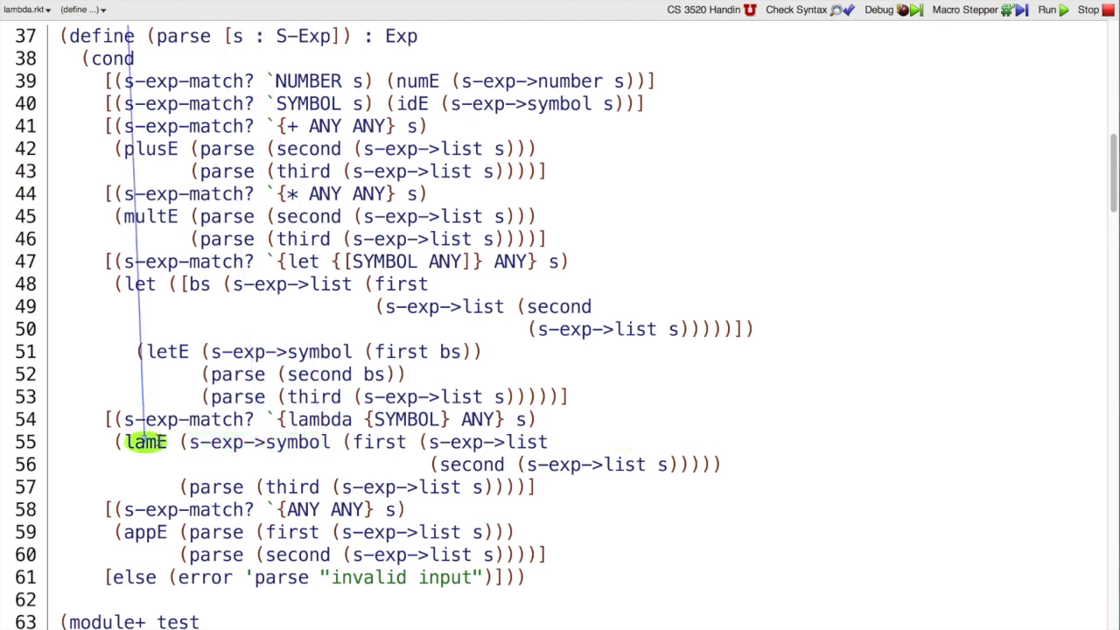
pyautogui.moveTo(259, 442)
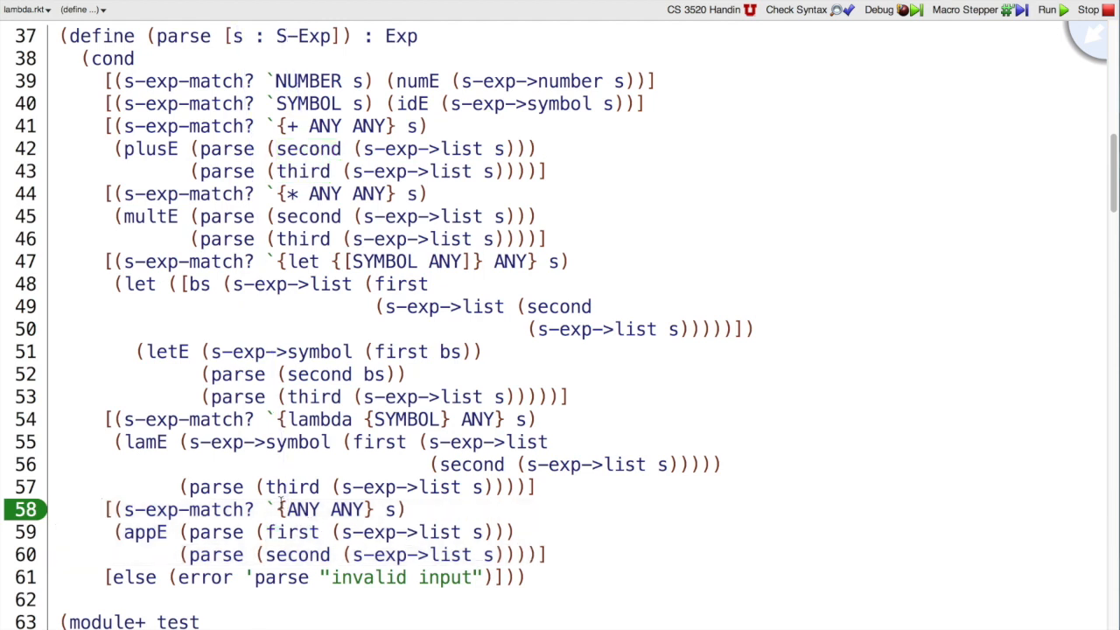
pyautogui.doubleClick(324, 509)
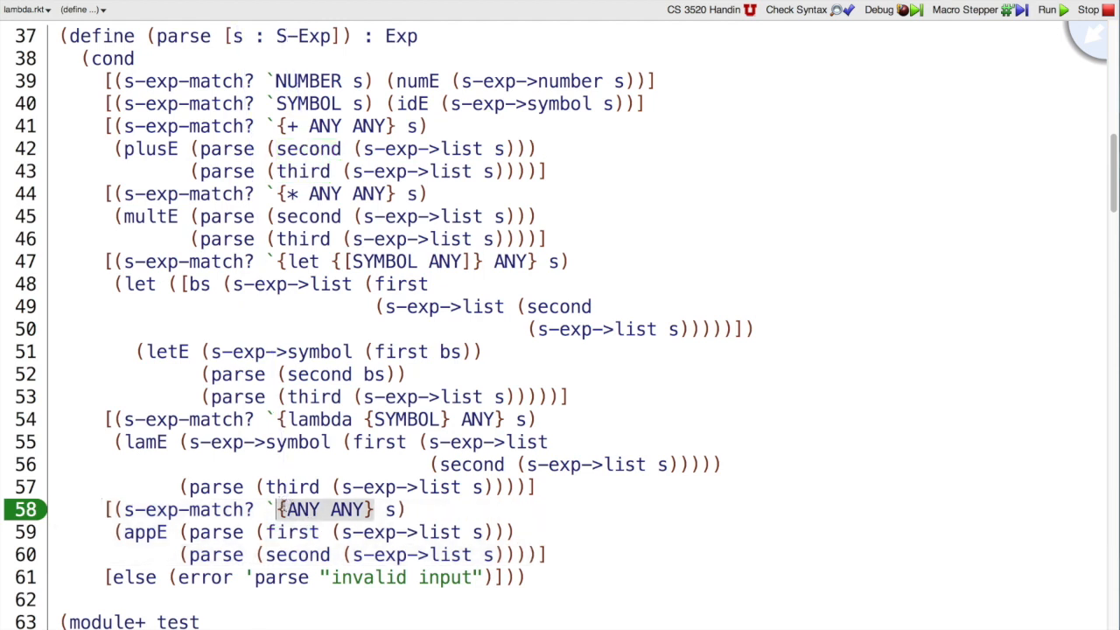